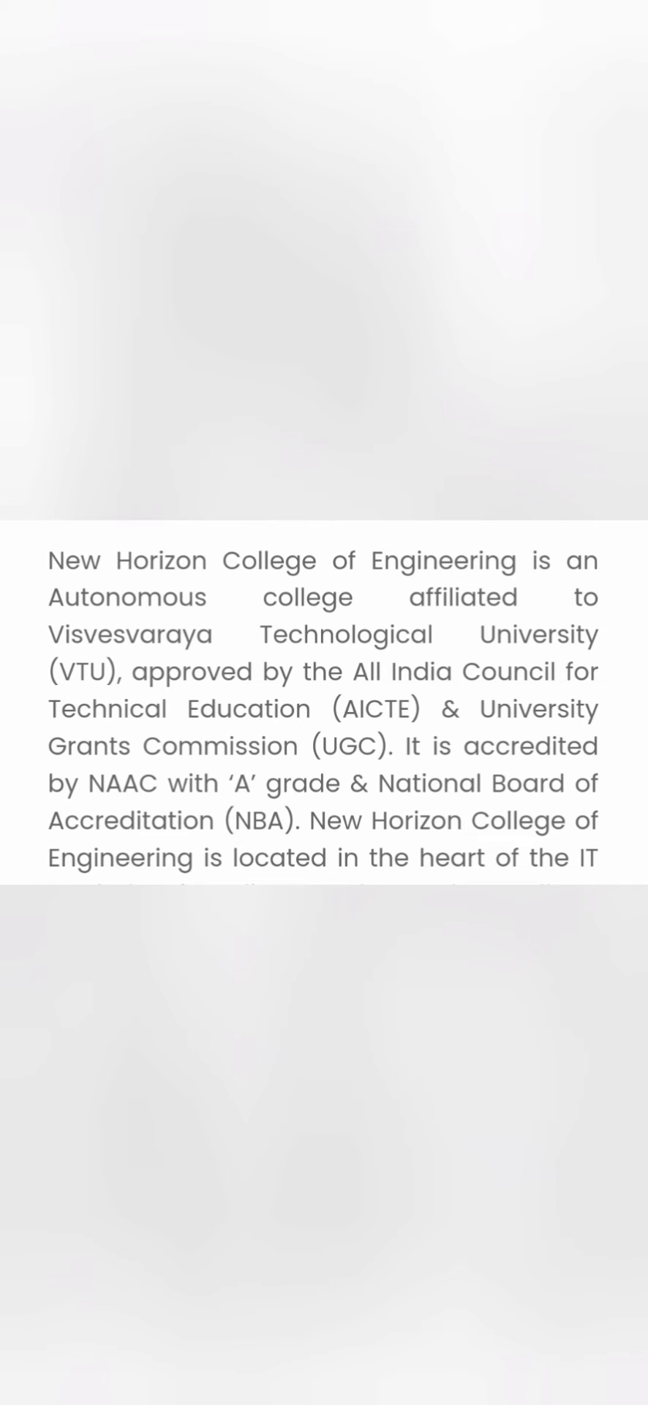
pyautogui.scroll(-3)
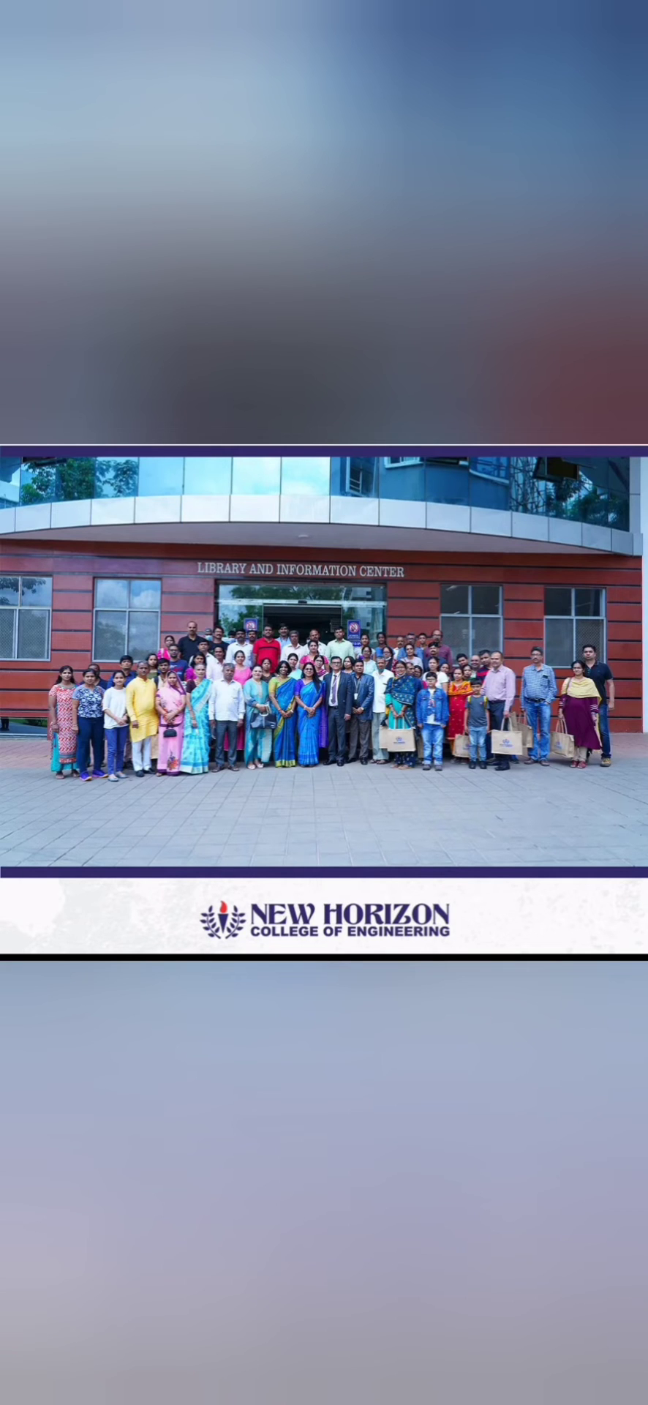
pyautogui.scroll(-3)
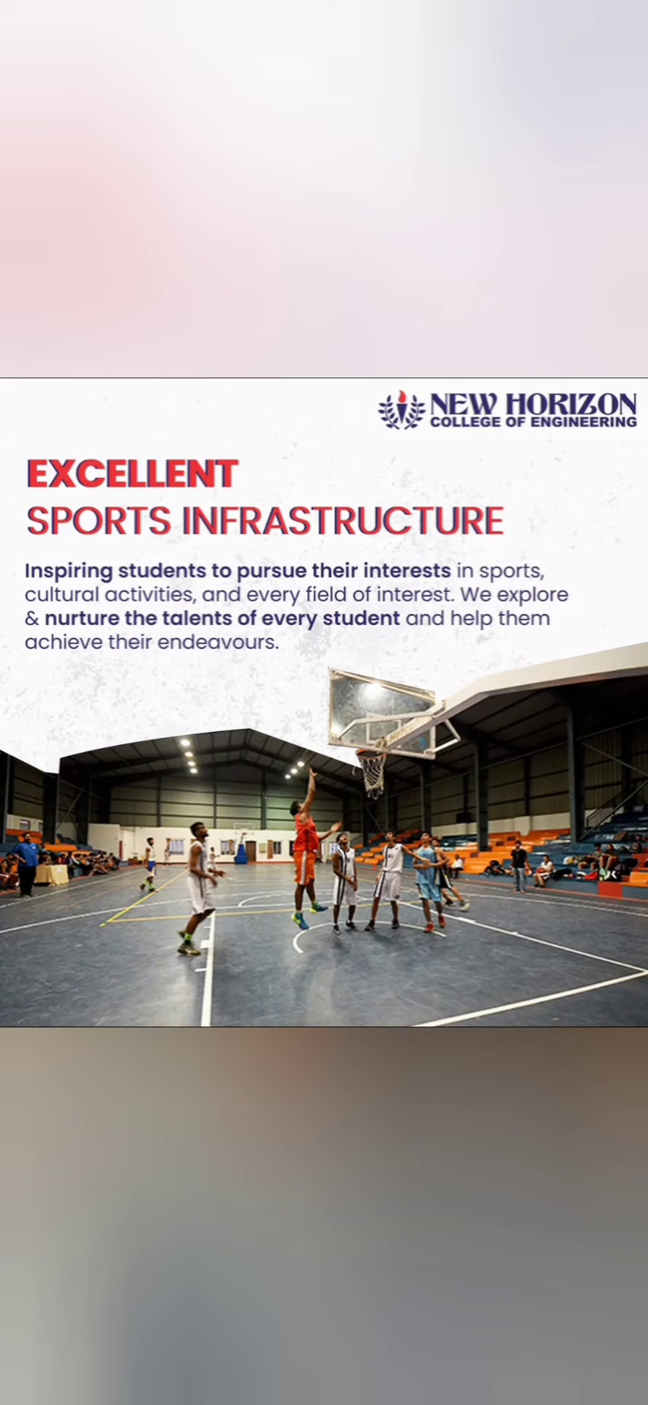